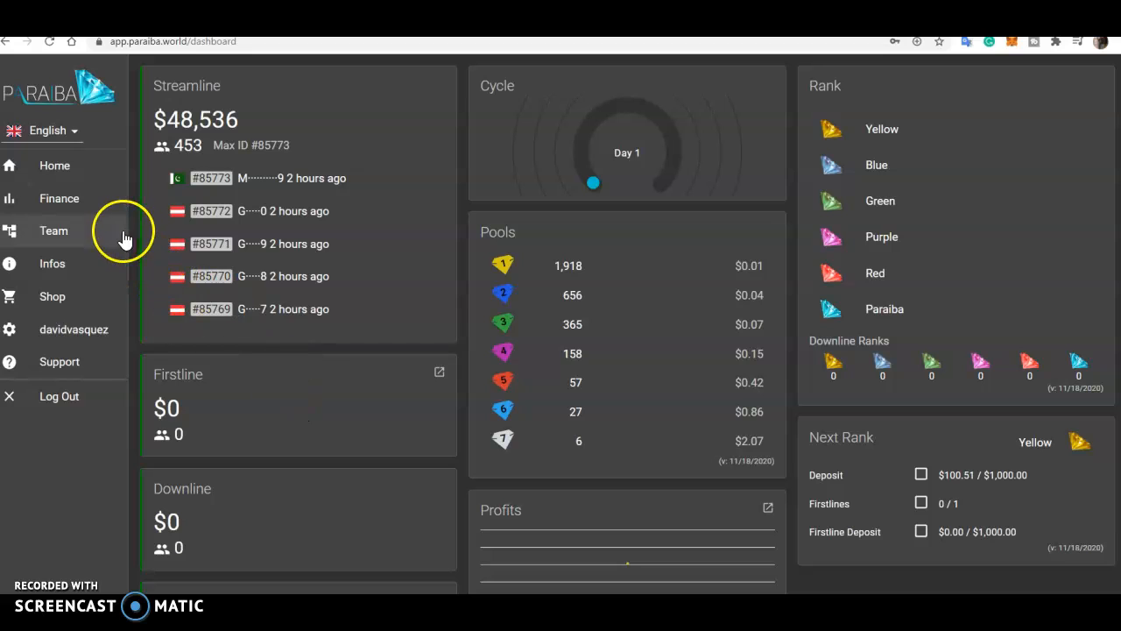
mouse_move(633, 208)
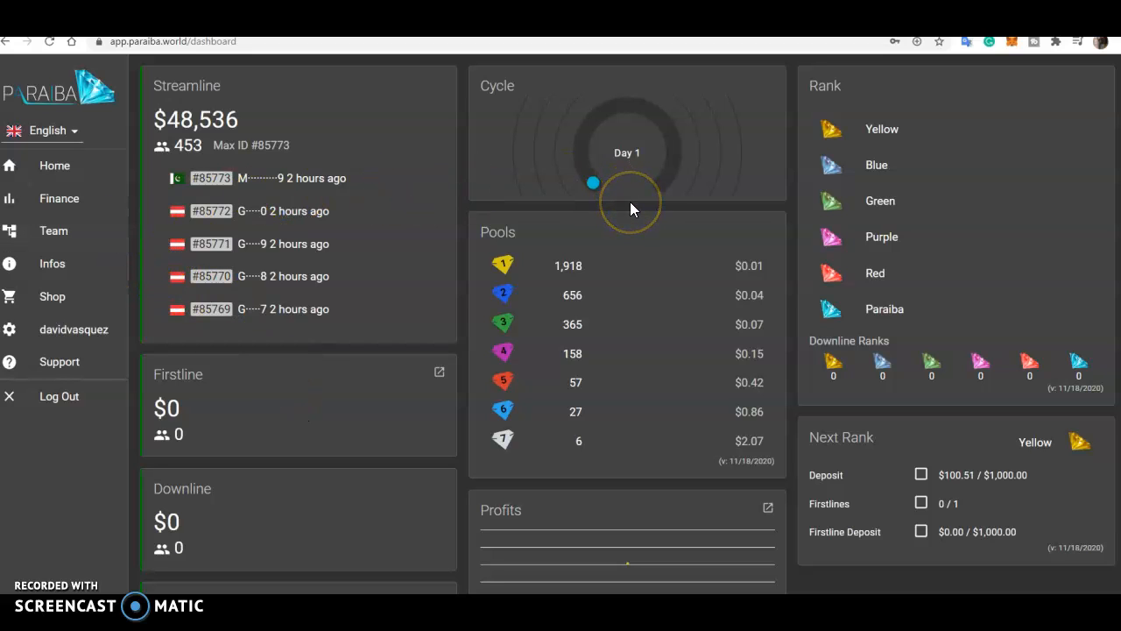
mouse_move(633, 209)
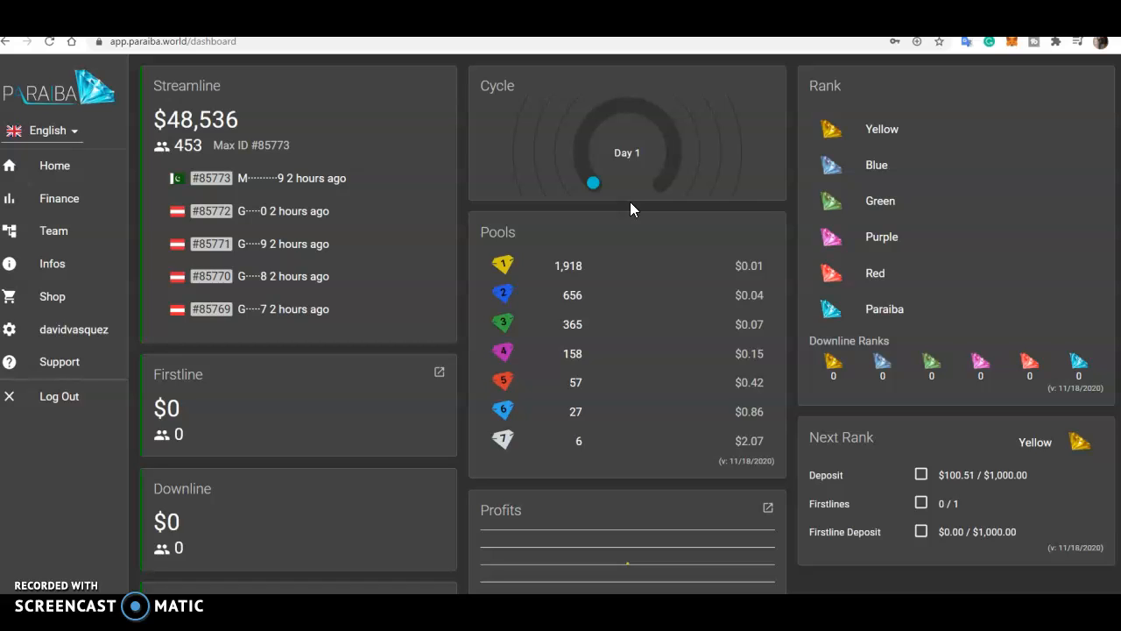
Open the Finance ledger listing the $100.51 BTC deposit and $0.30 usable balance.
scroll("down", 3)
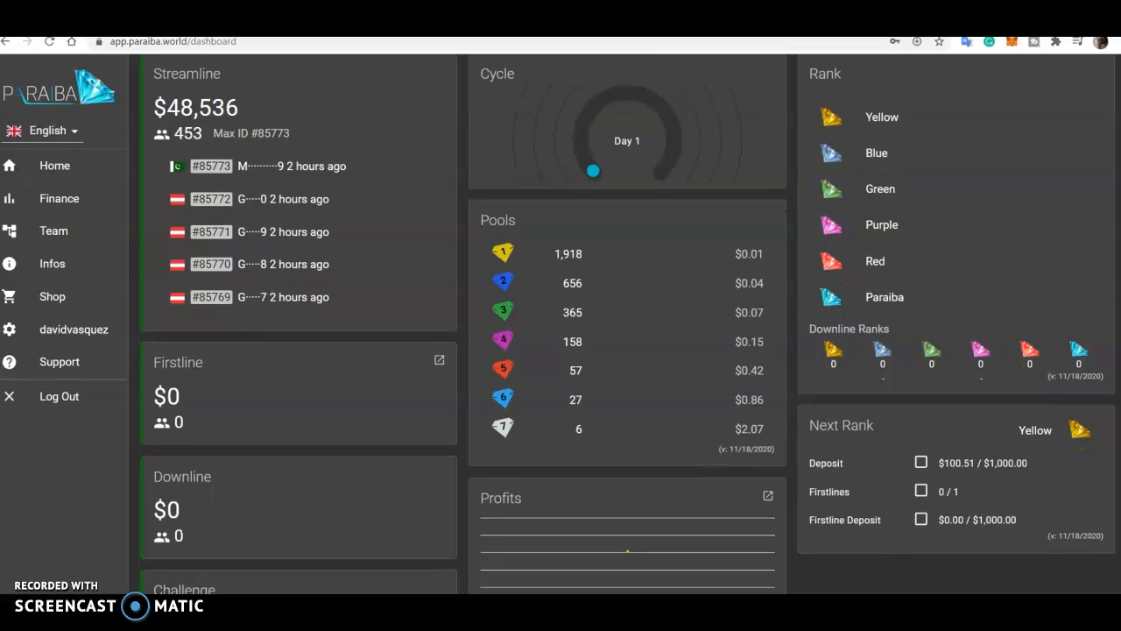
scroll("down", 3)
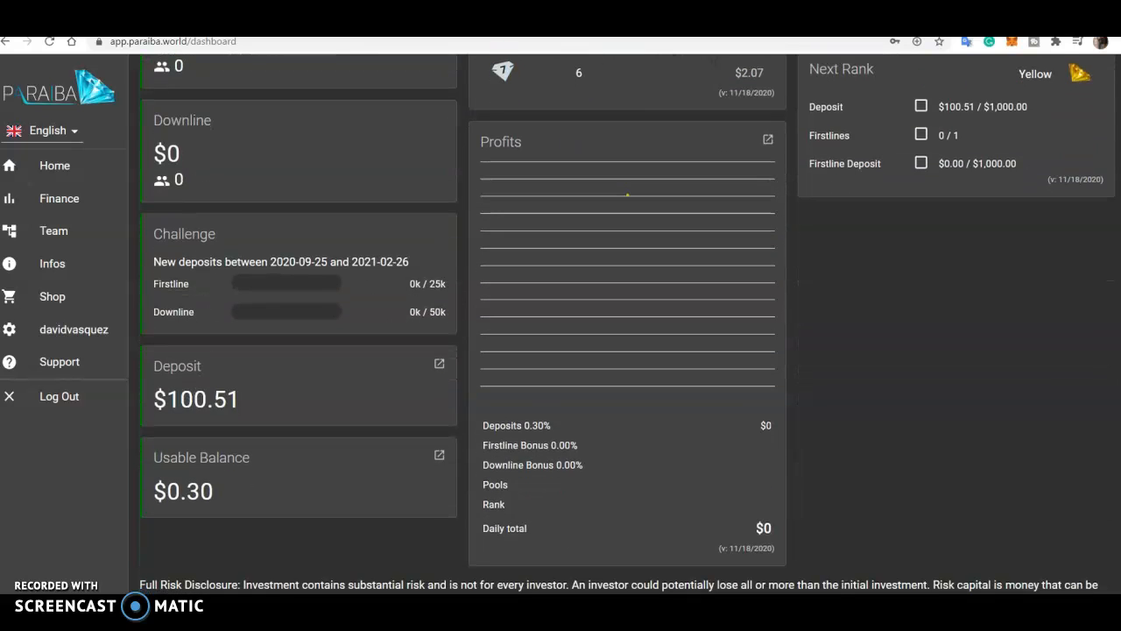
scroll("up", 3)
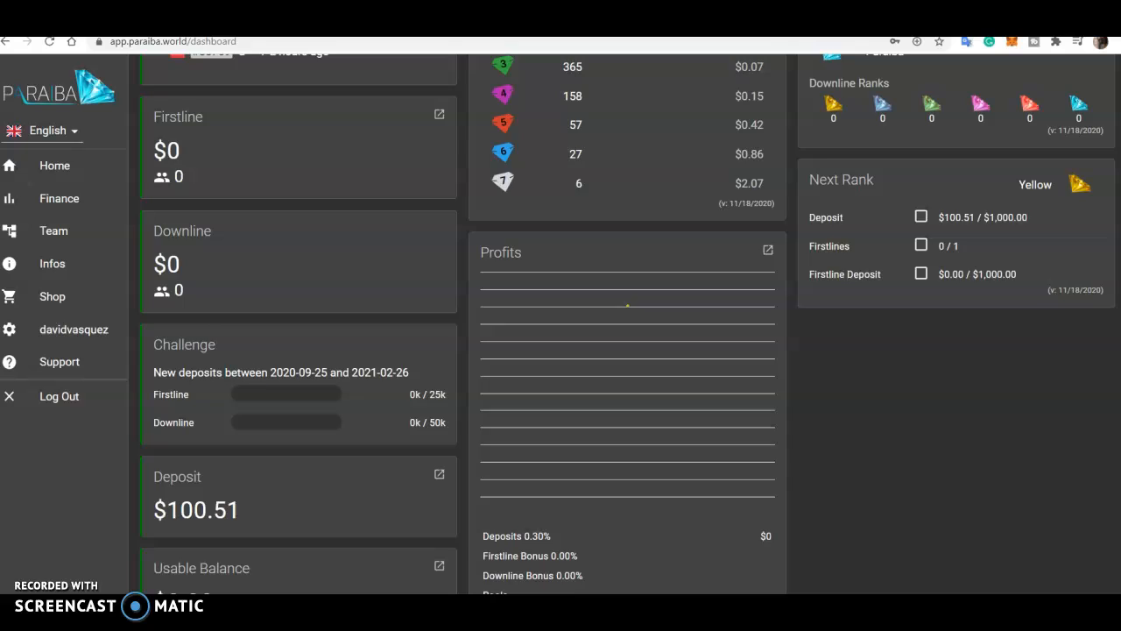
scroll("up", 3)
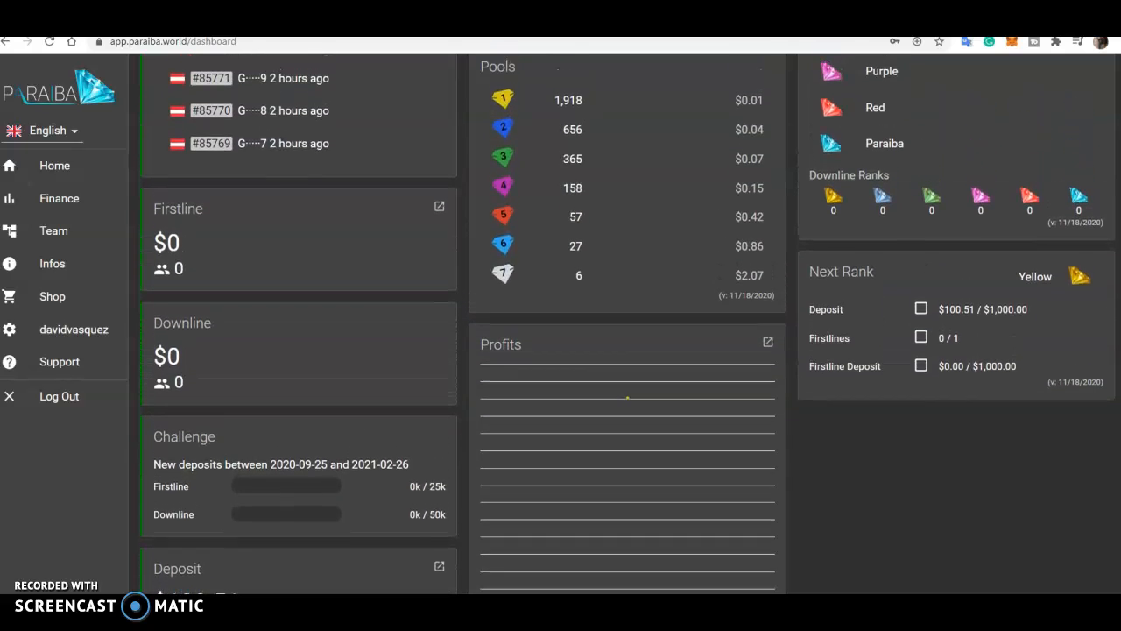
scroll("up", 3)
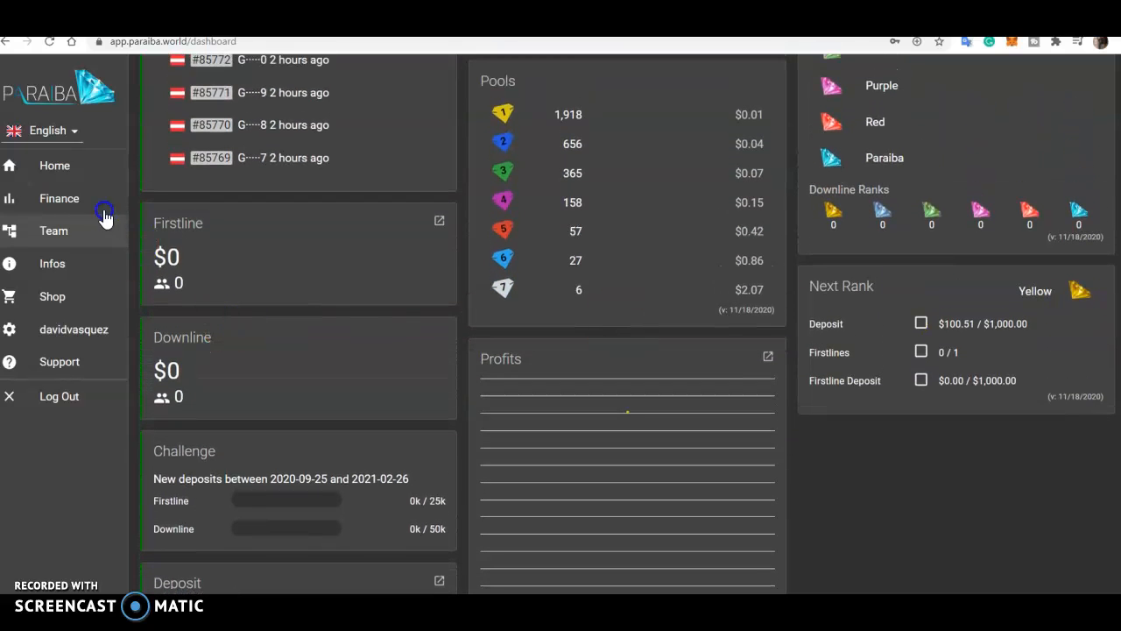
left_click(59, 198)
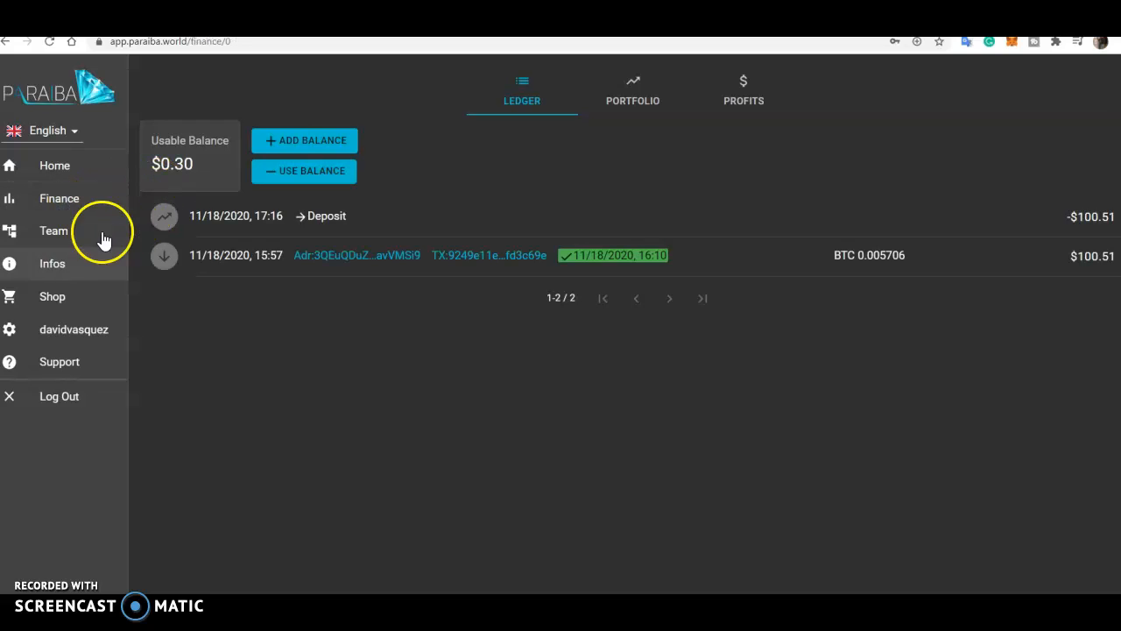
mouse_move(54, 230)
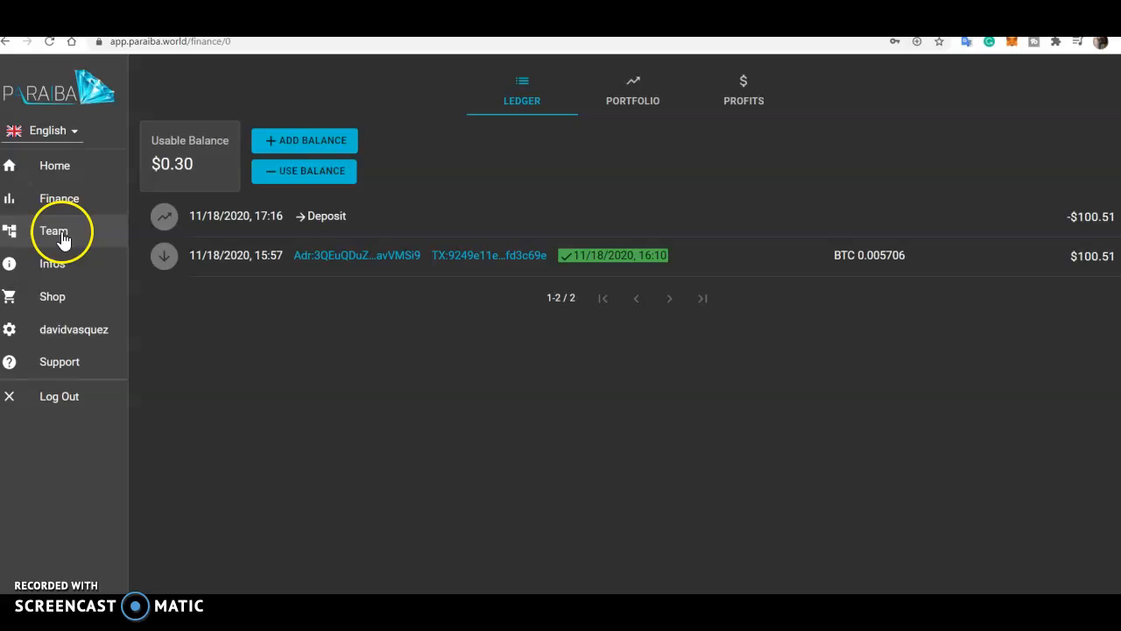
mouse_move(54, 166)
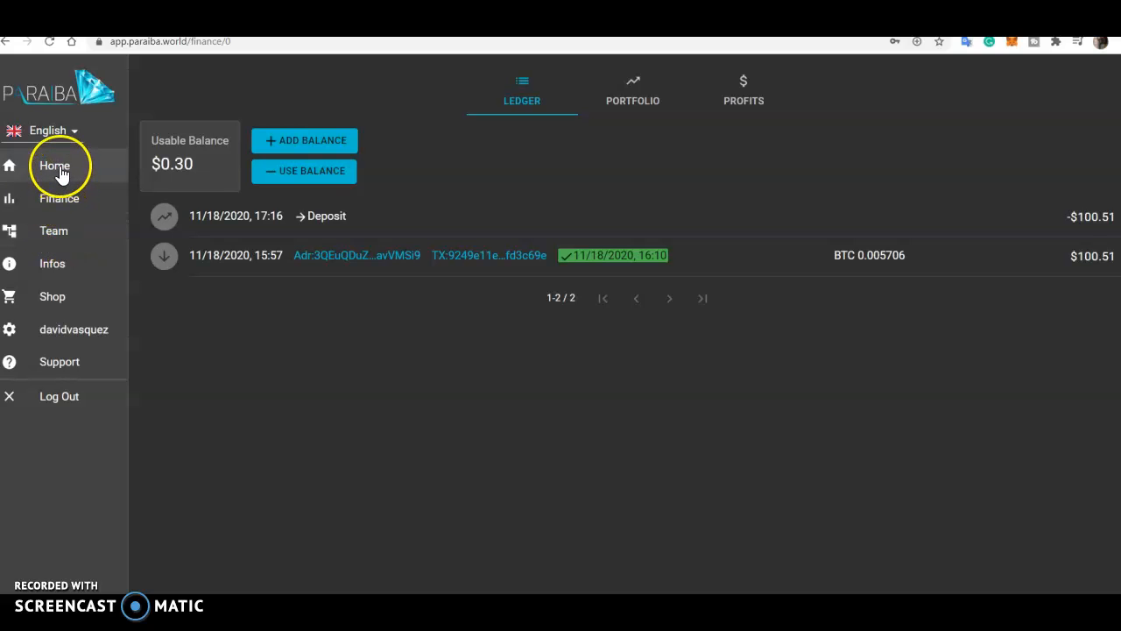
left_click(54, 165)
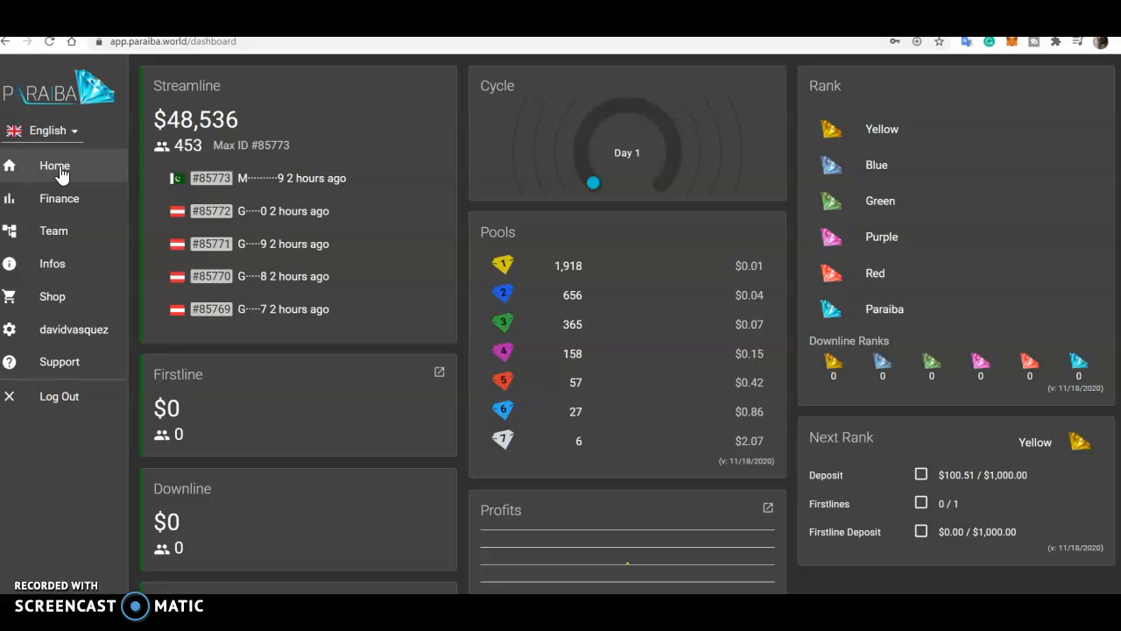
mouse_move(880, 329)
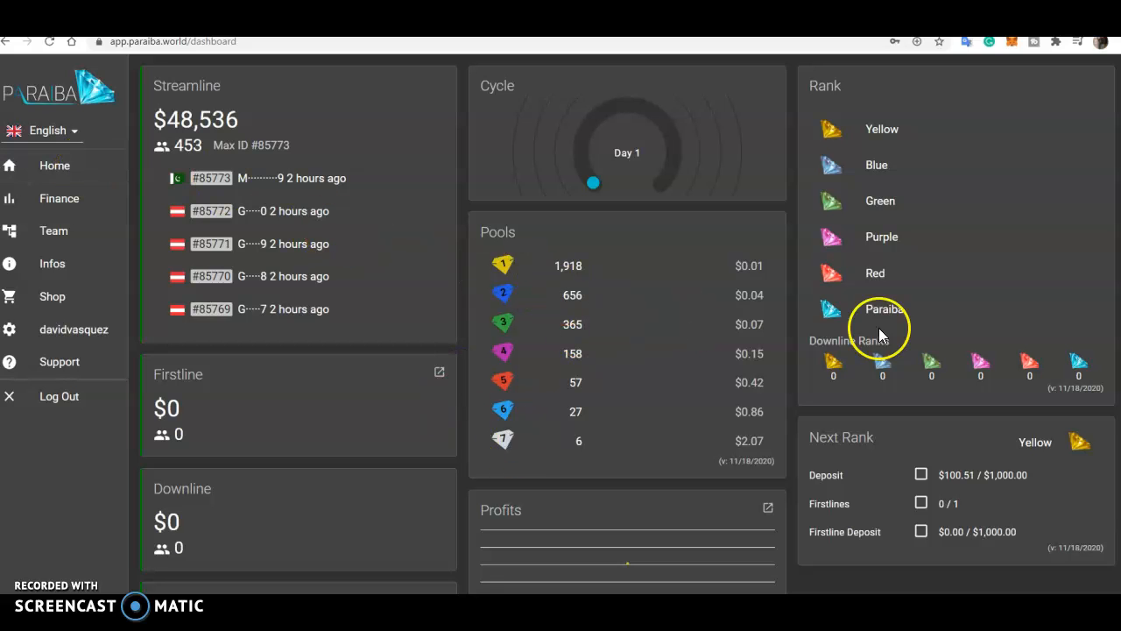
scroll("down", 3)
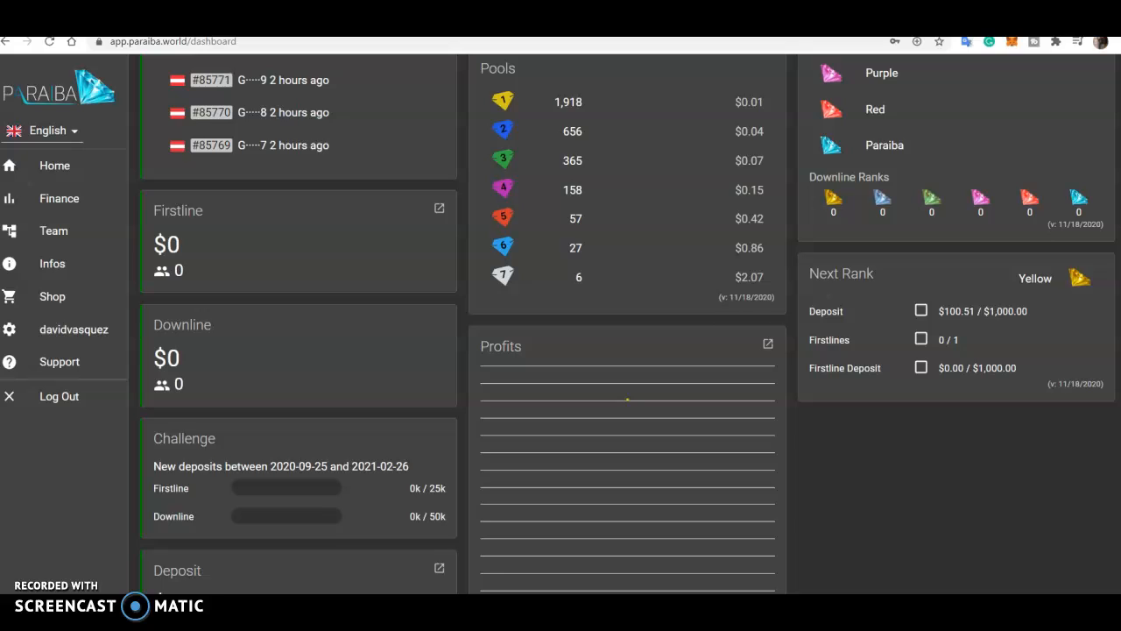
scroll("down", 3)
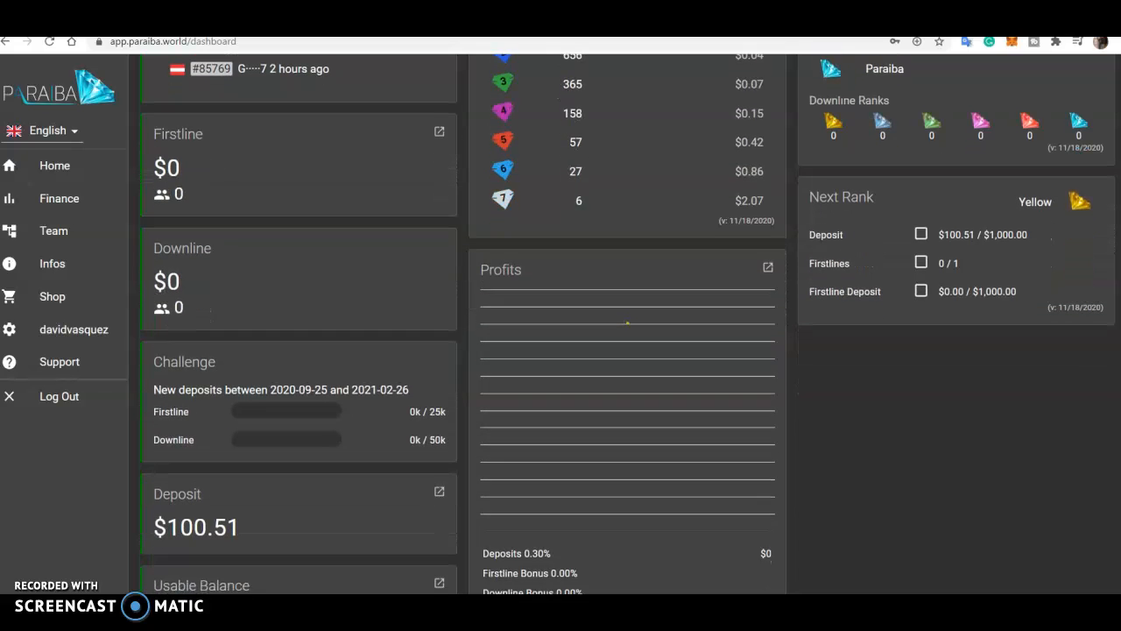
scroll("down", 3)
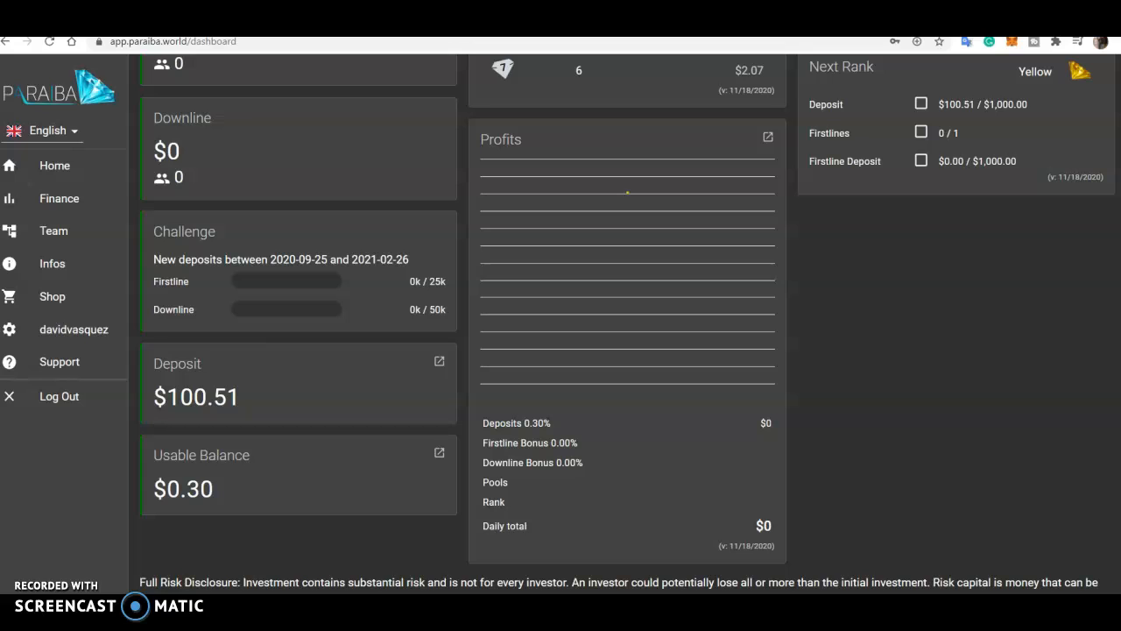
mouse_move(996, 416)
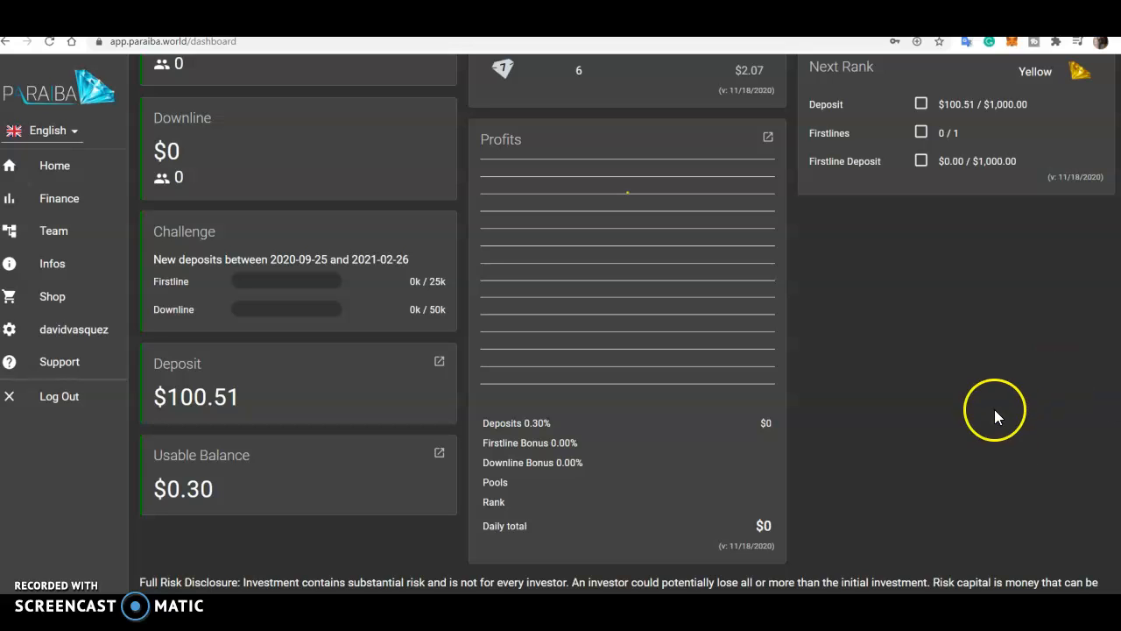
mouse_move(539, 434)
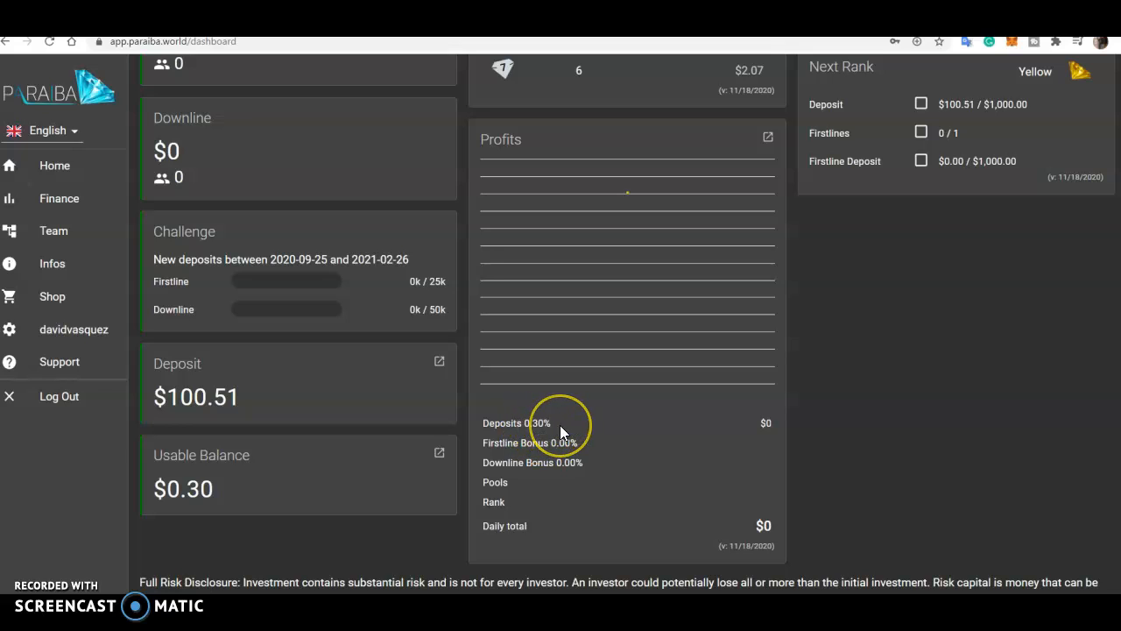
mouse_move(561, 424)
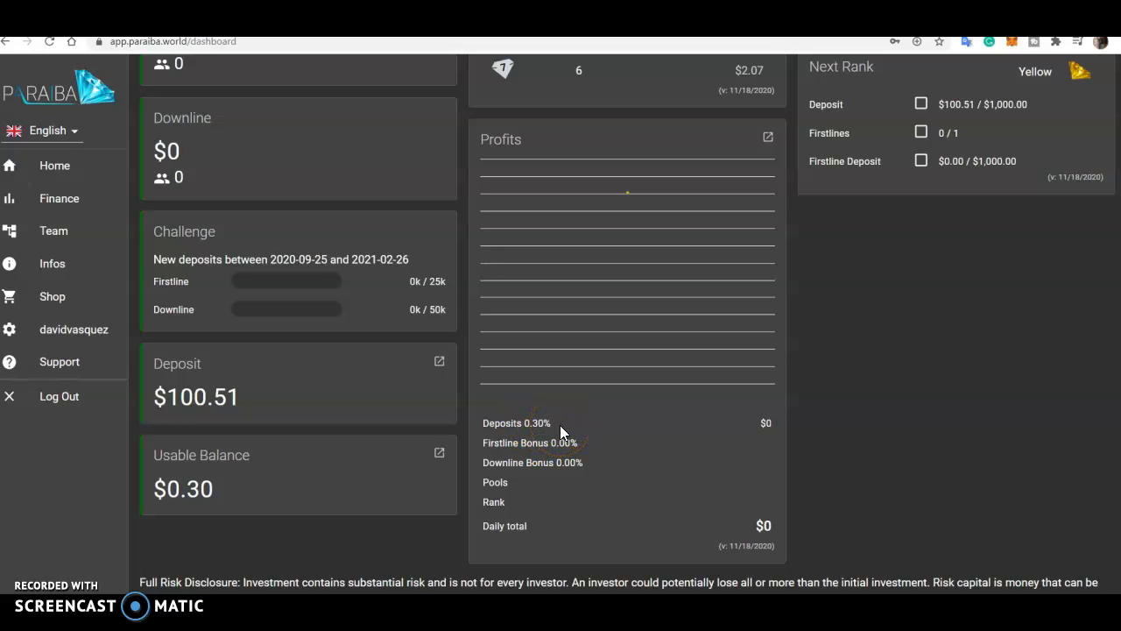
mouse_move(850, 343)
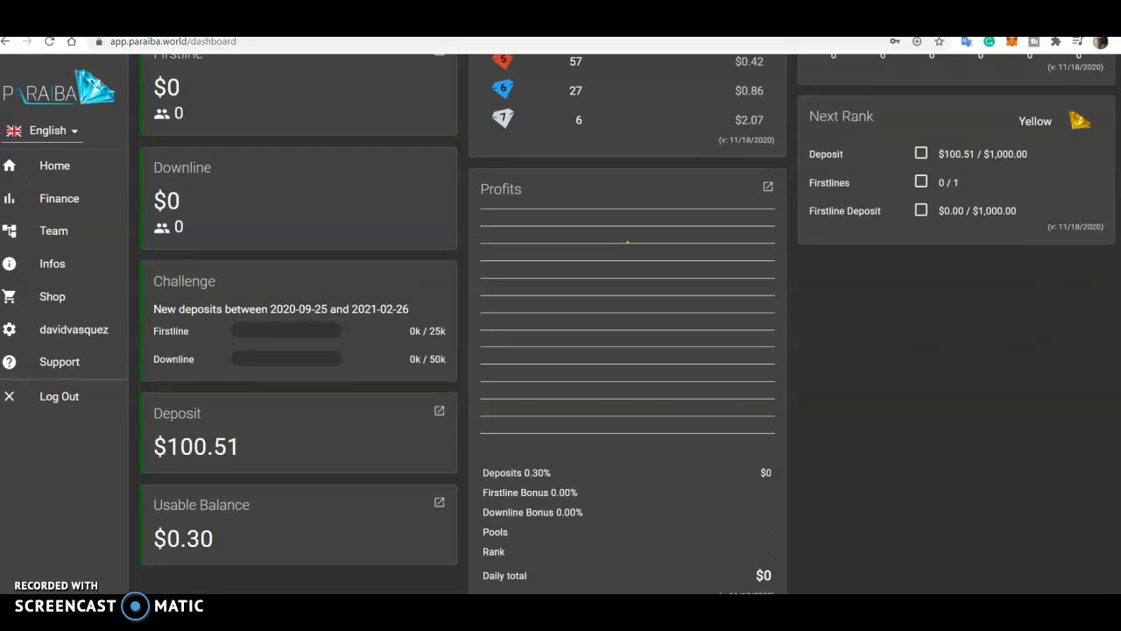
scroll("up", 3)
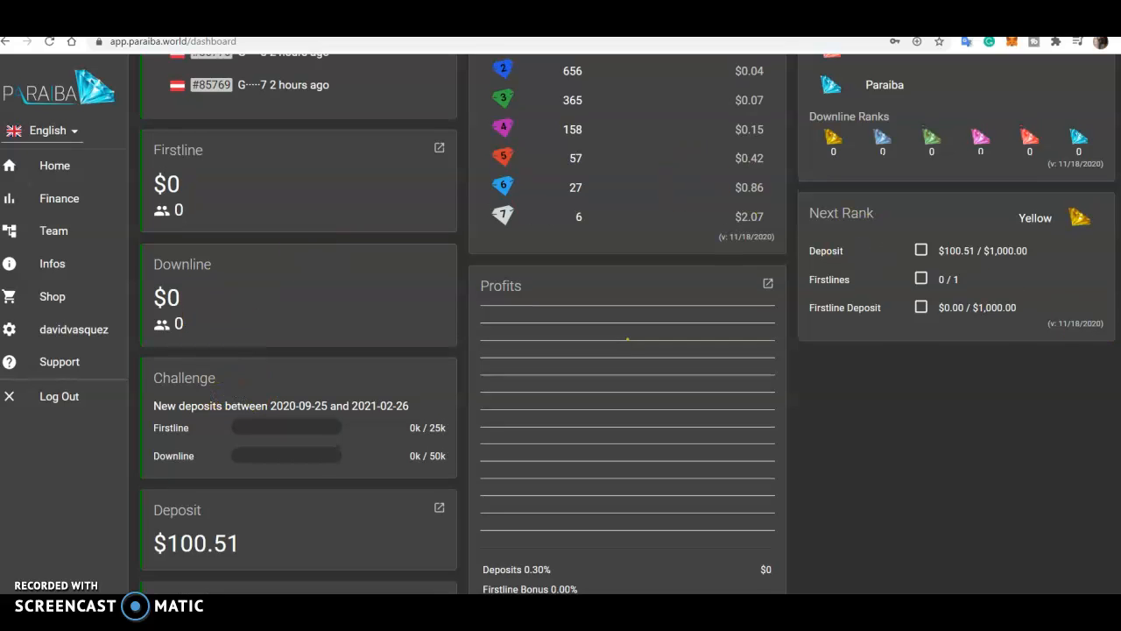
scroll("up", 3)
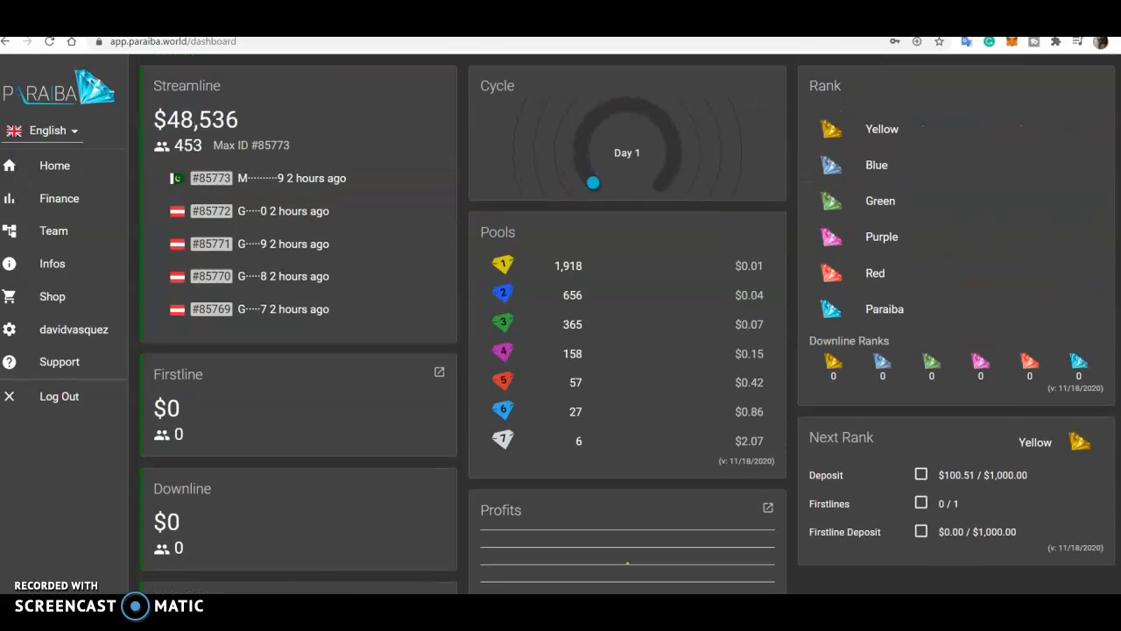
mouse_move(639, 180)
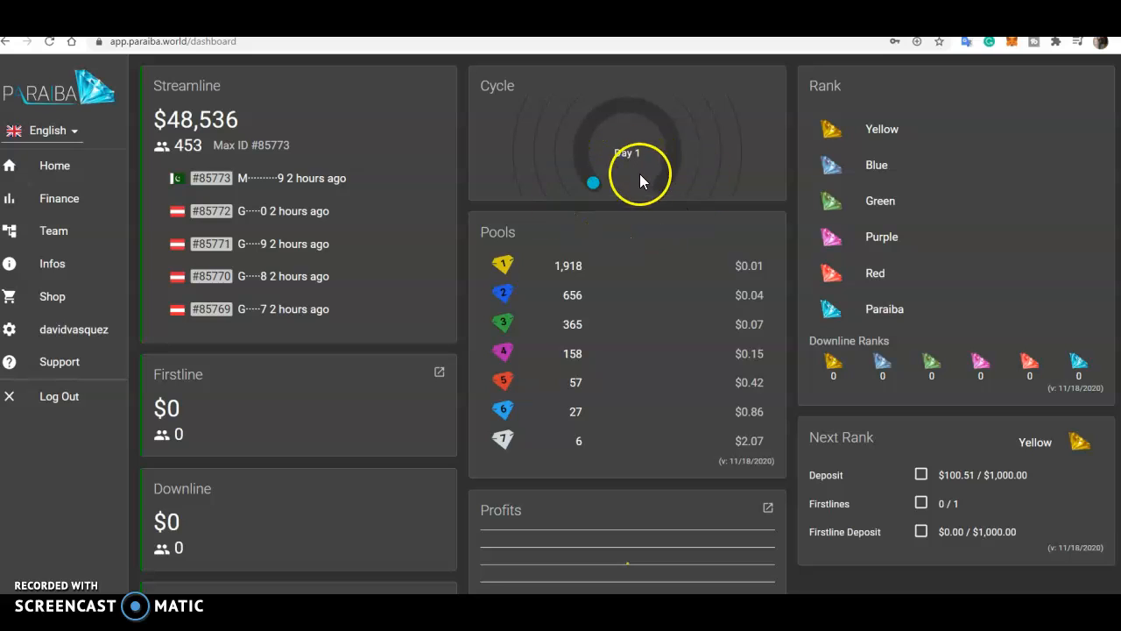
mouse_move(399, 350)
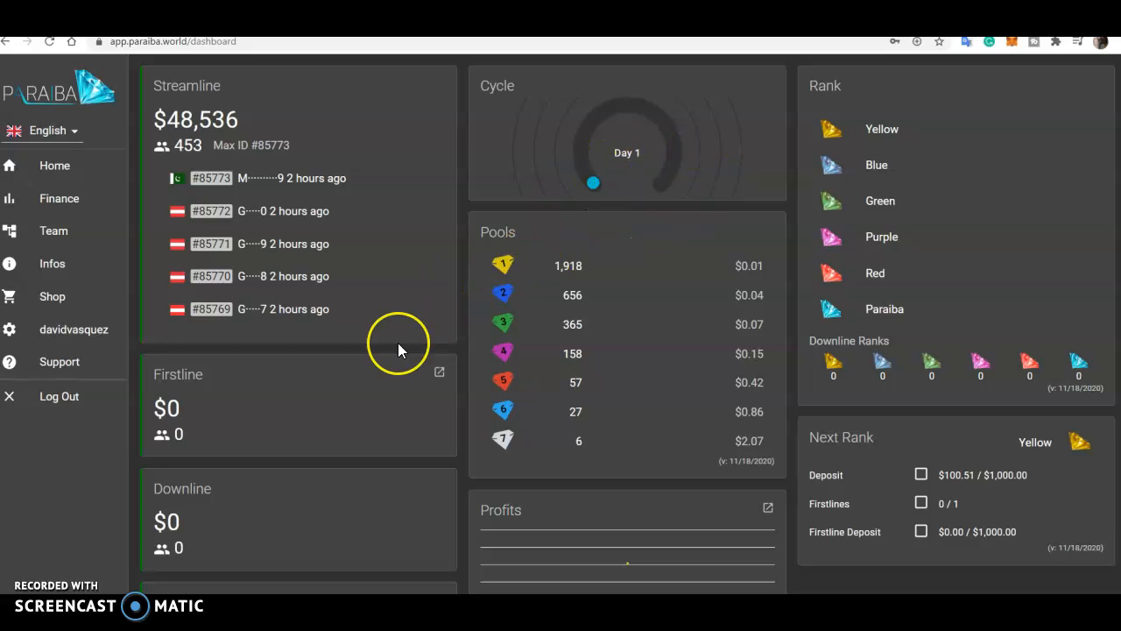
mouse_move(570, 111)
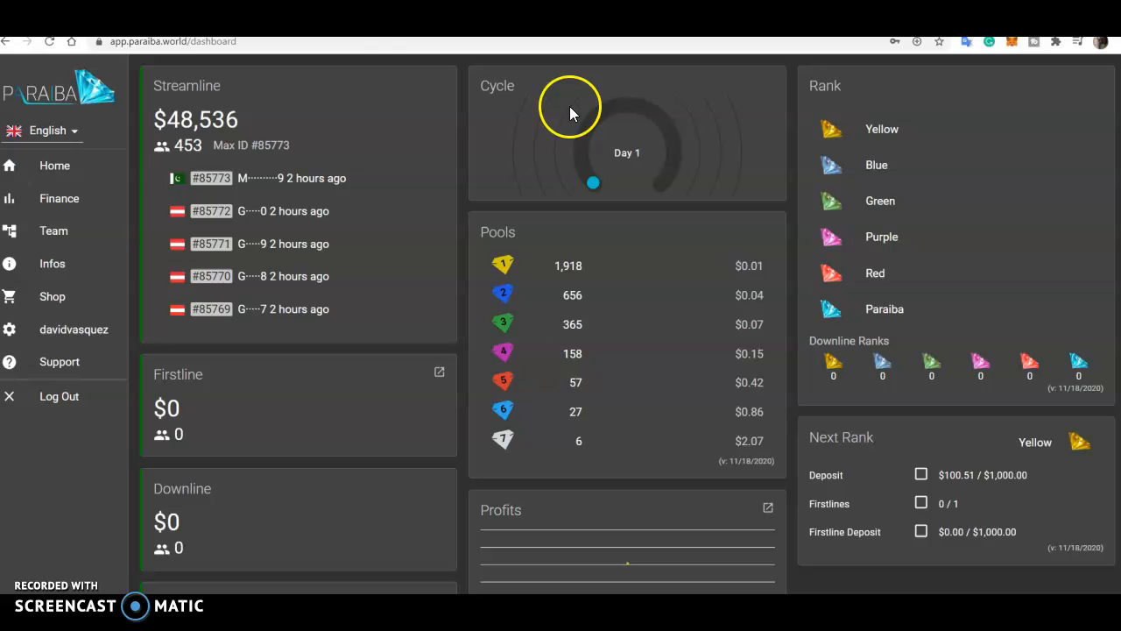
mouse_move(755, 260)
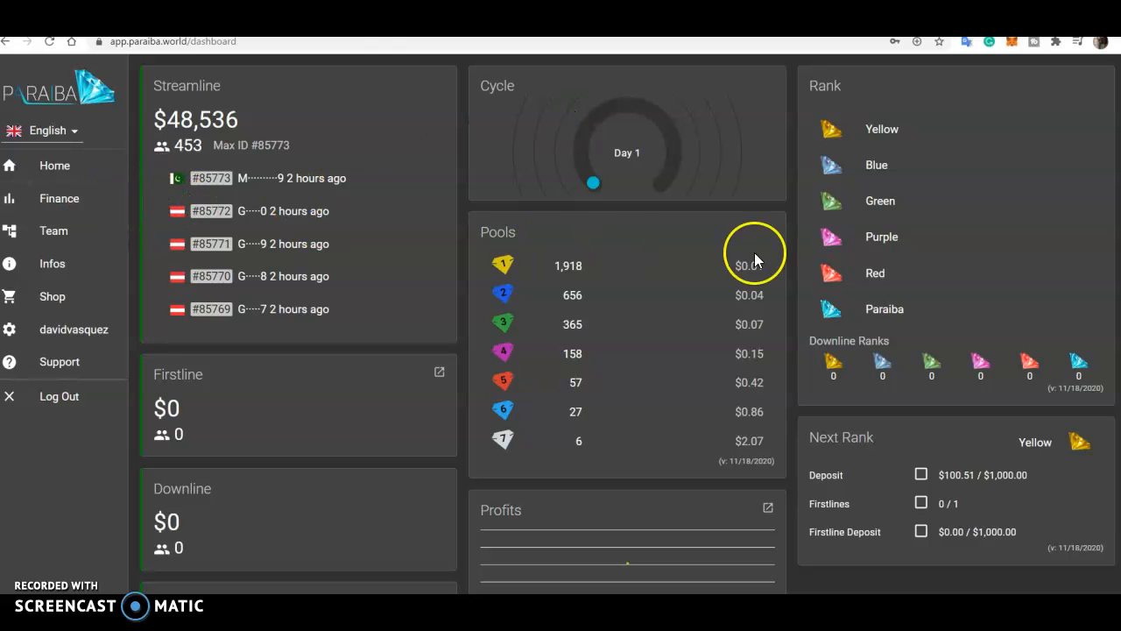
scroll("down", 3)
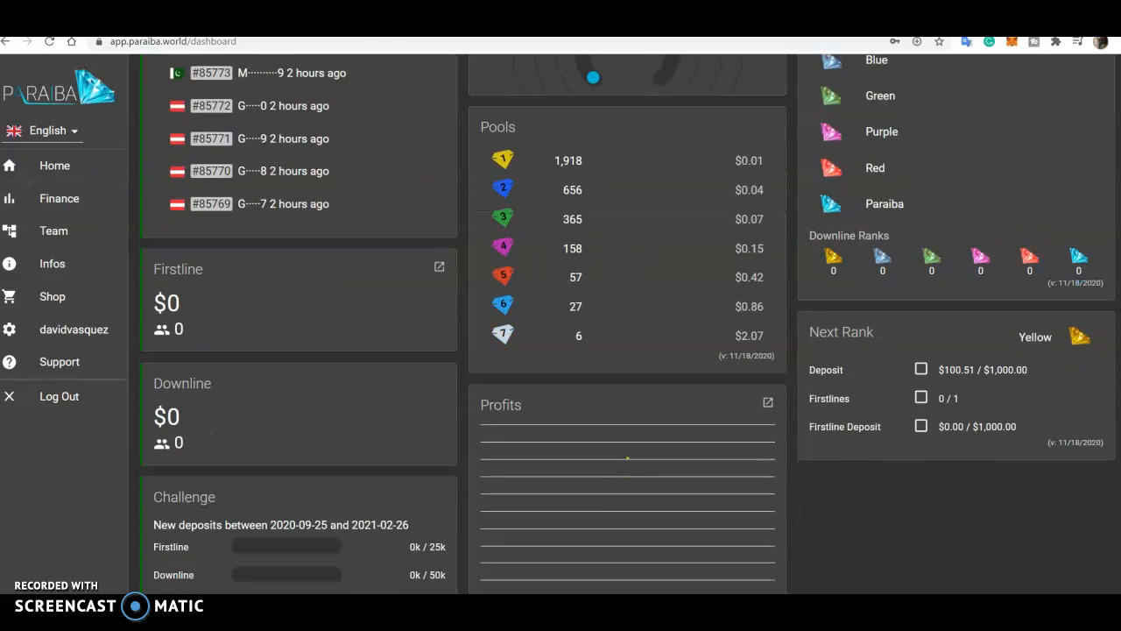
scroll("down", 3)
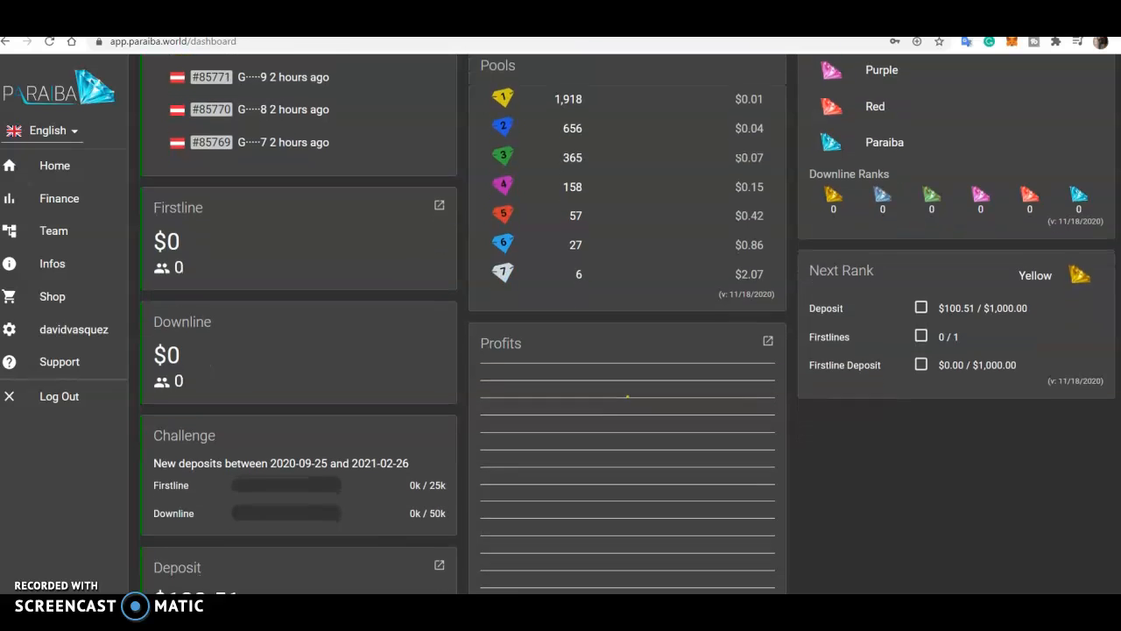
scroll("down", 3)
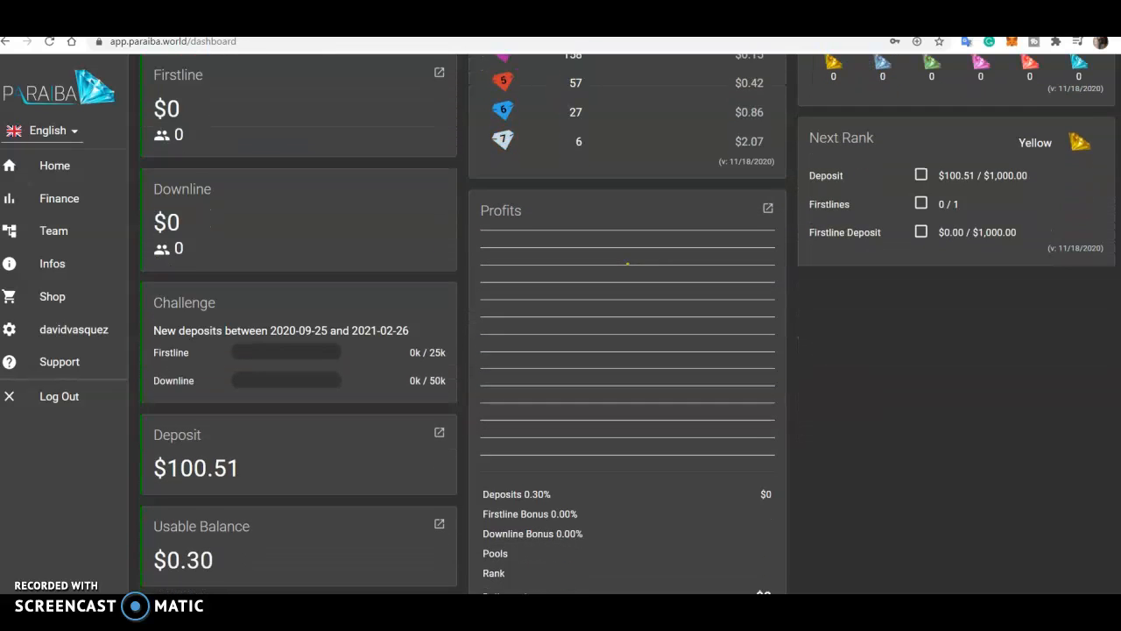
scroll("down", 3)
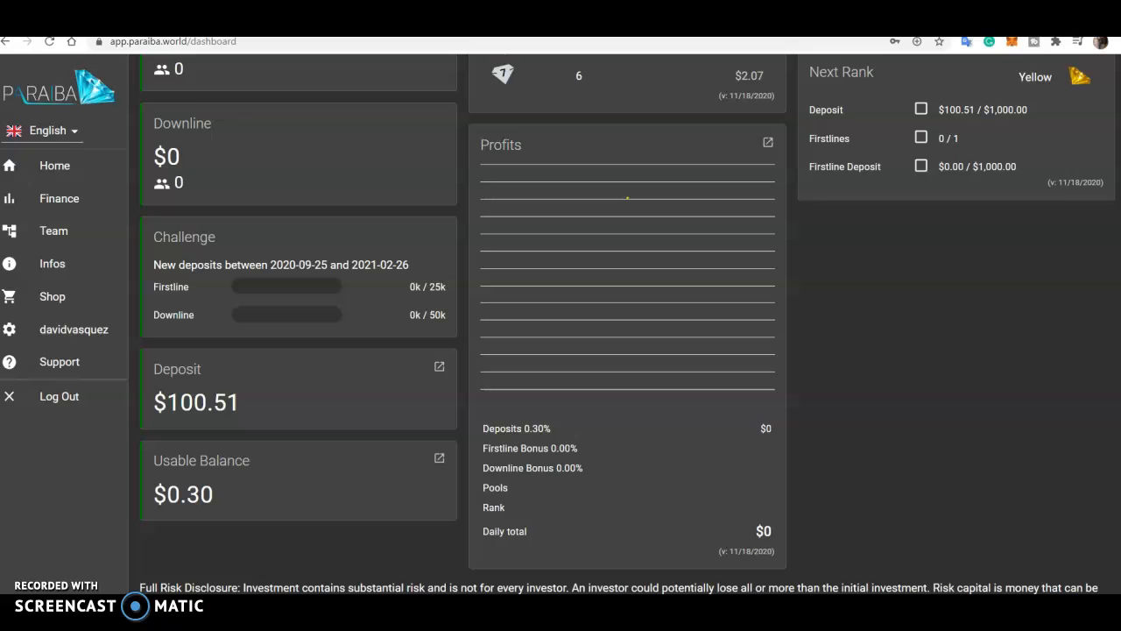
scroll("up", 3)
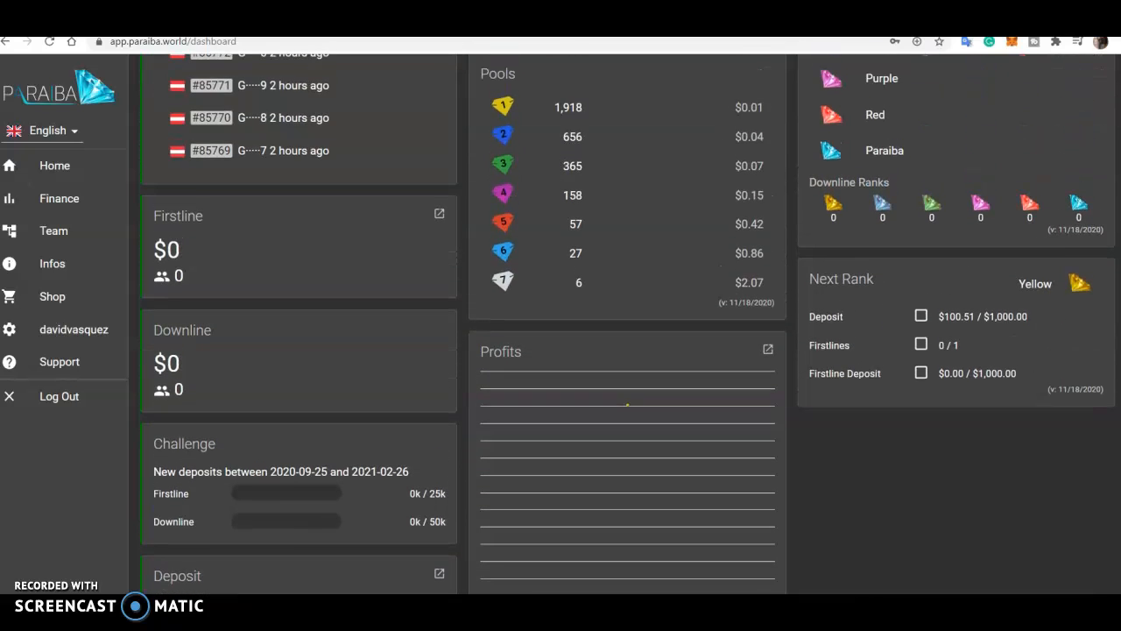
scroll("up", 3)
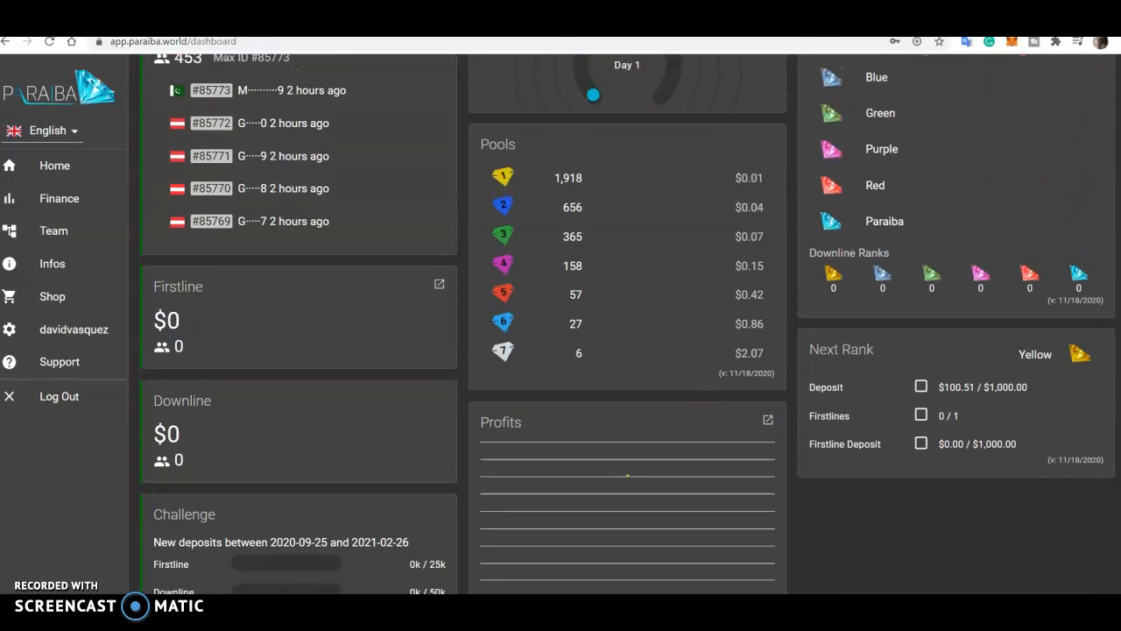
scroll("up", 3)
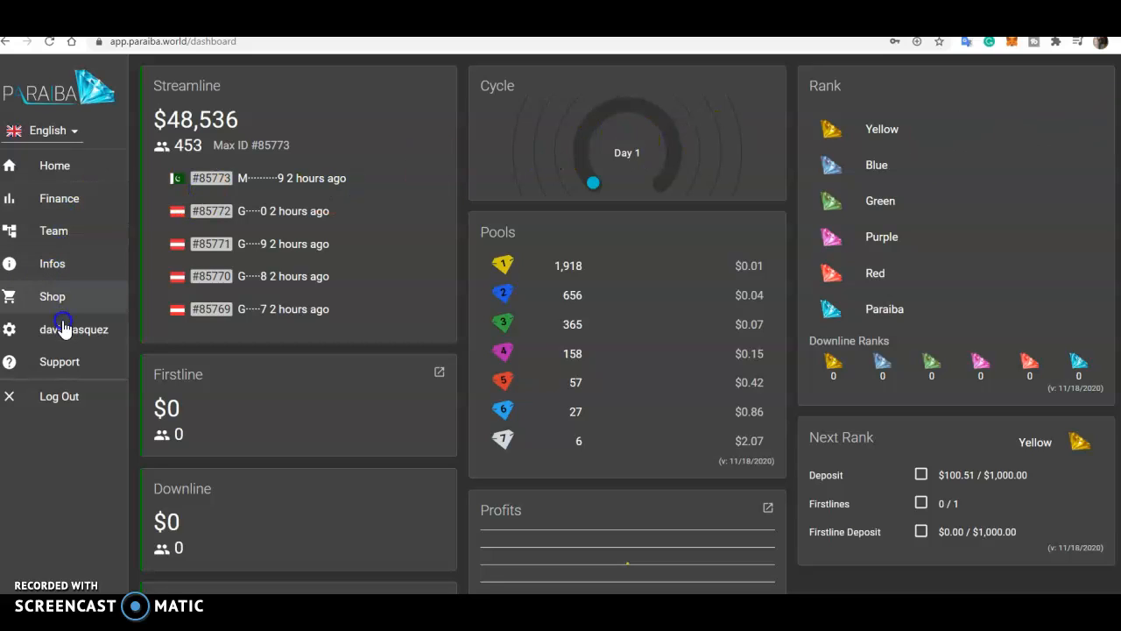
mouse_move(86, 313)
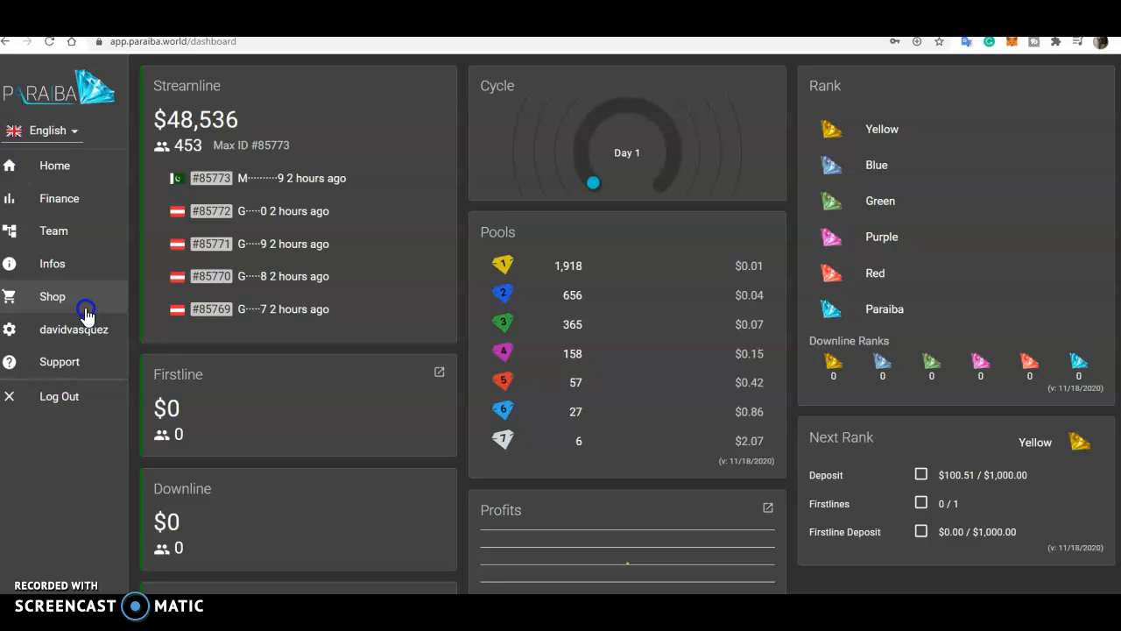
mouse_move(129, 348)
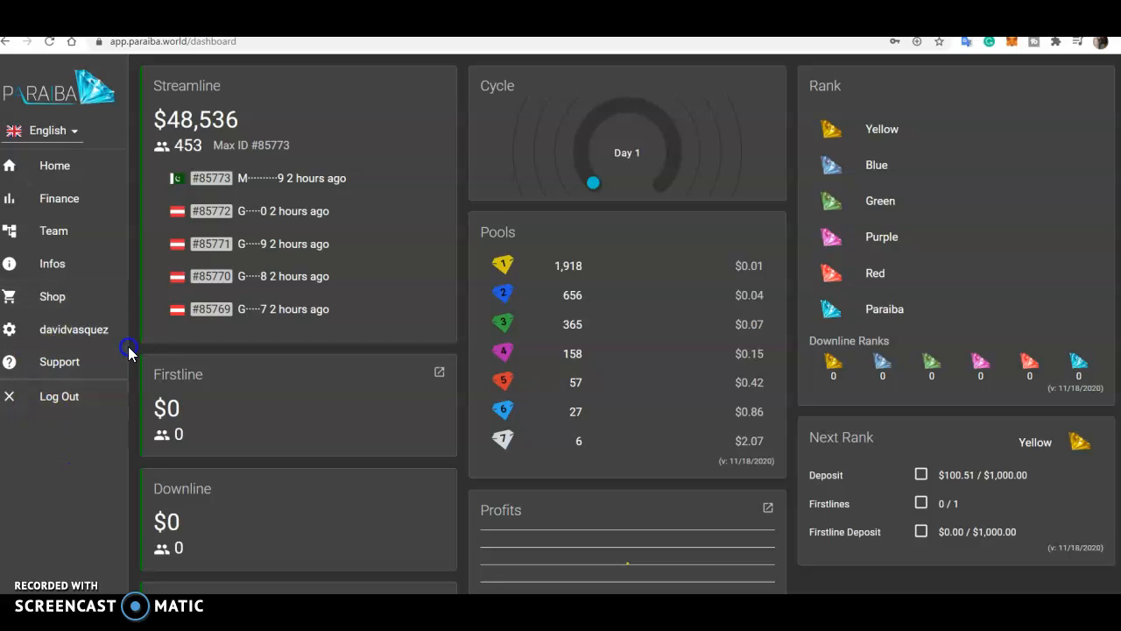